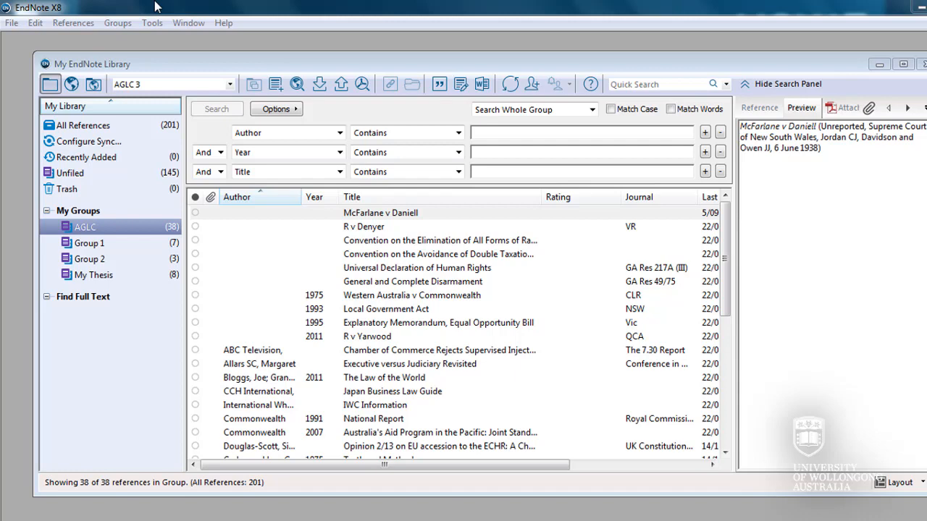
Step: Select the McFarlane v Daniell case in the AGLC group and open the Tools menu
left_click(380, 212)
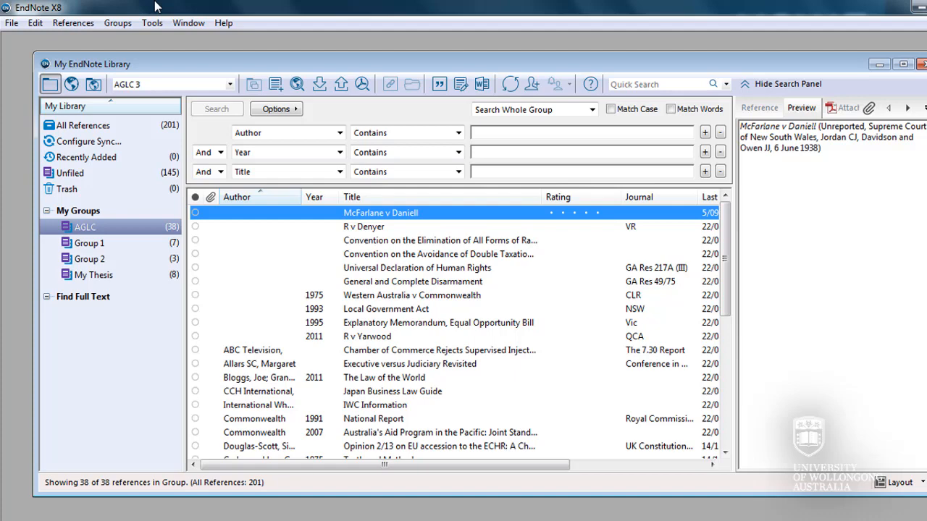
mouse_move(152, 23)
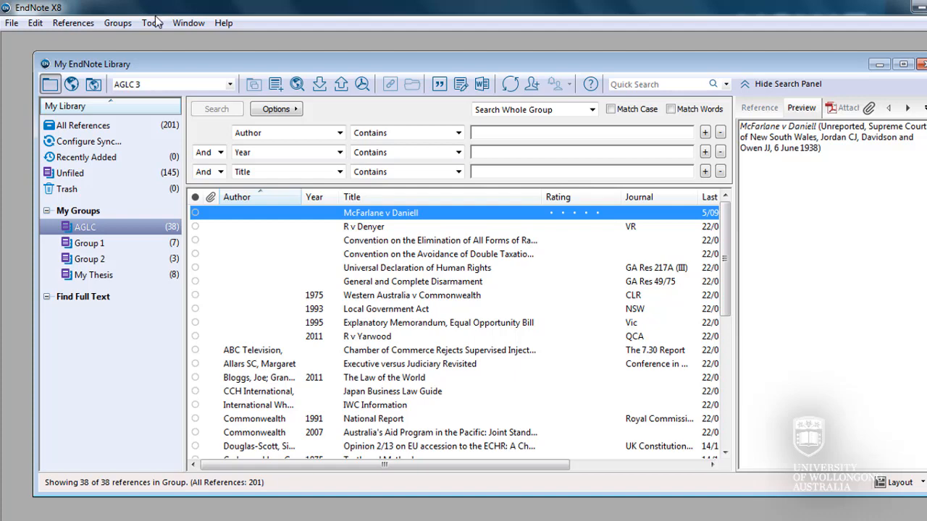
left_click(151, 22)
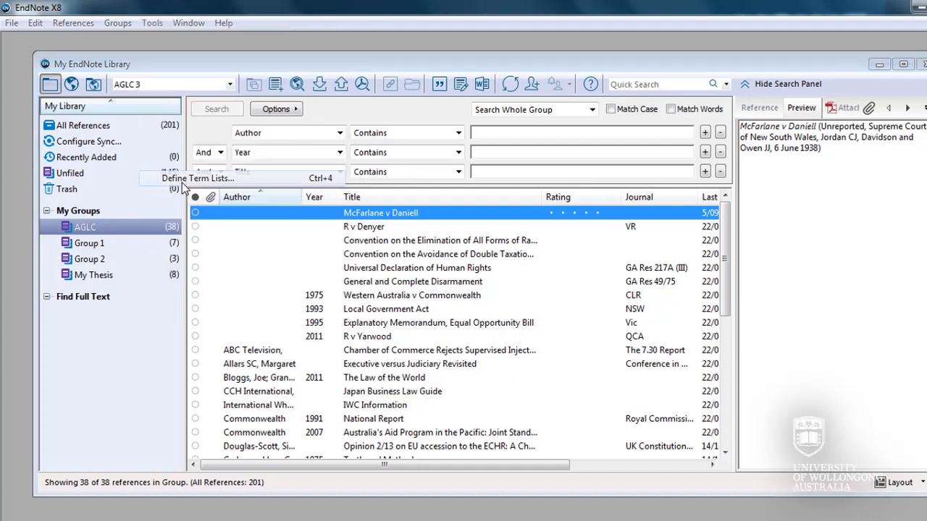
Step: Create a new term list named 'Label' in Define Term Lists
left_click(196, 178)
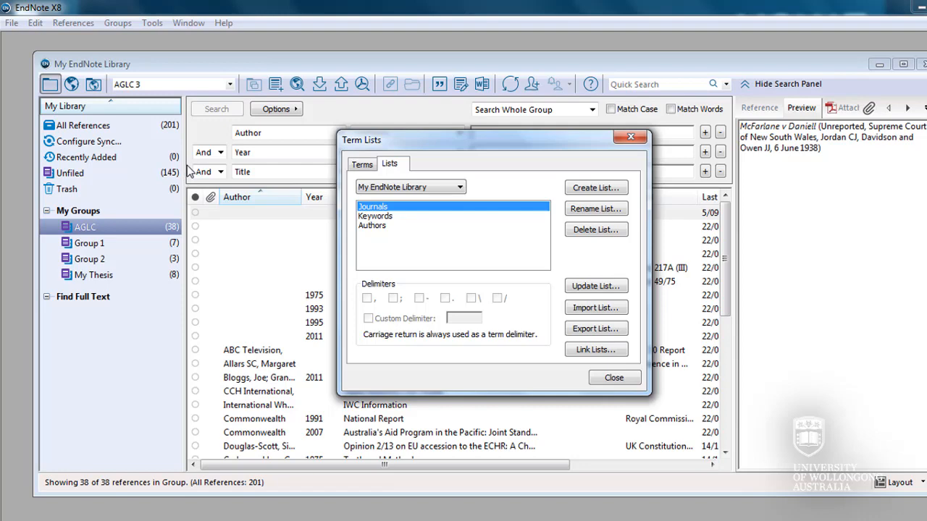
mouse_move(201, 154)
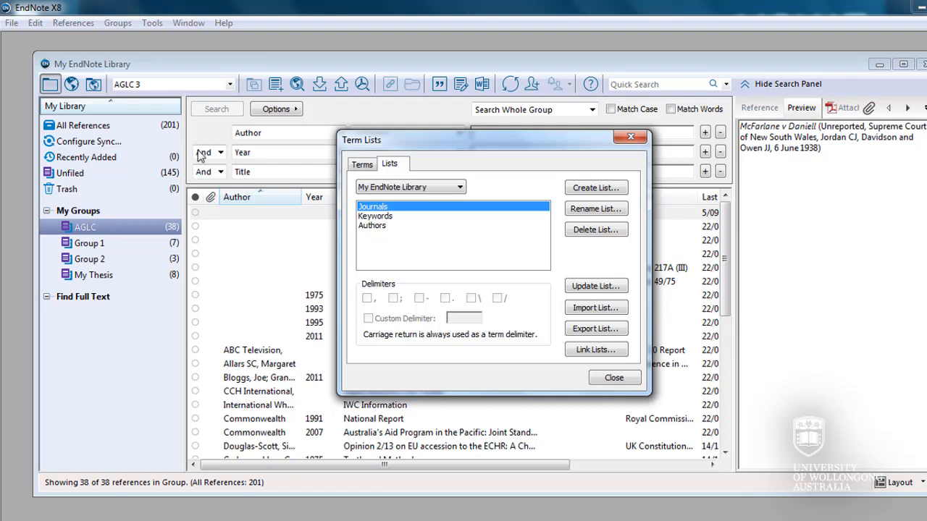
left_click(595, 188)
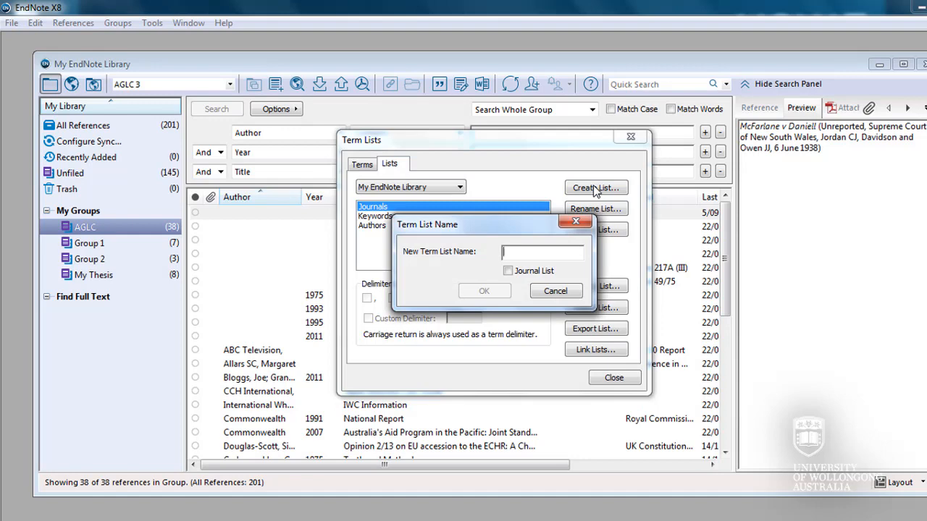
type("Label")
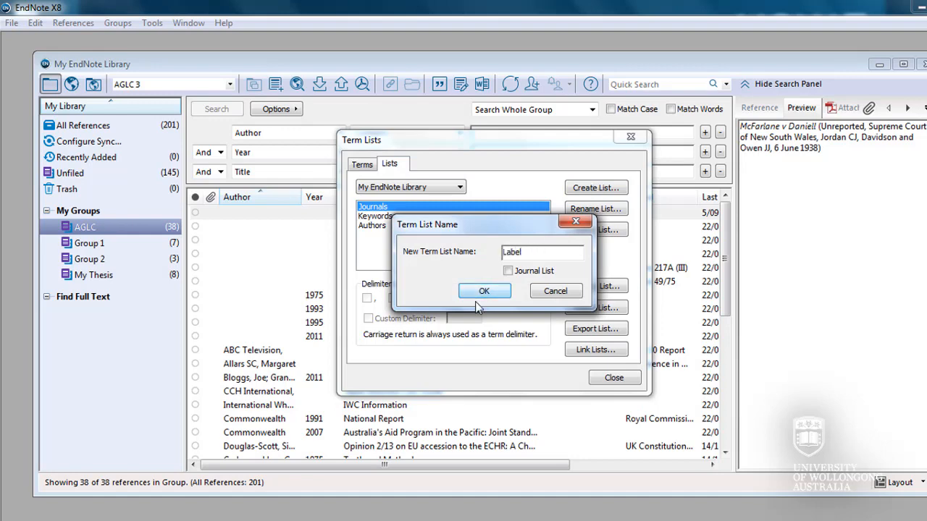
left_click(484, 290)
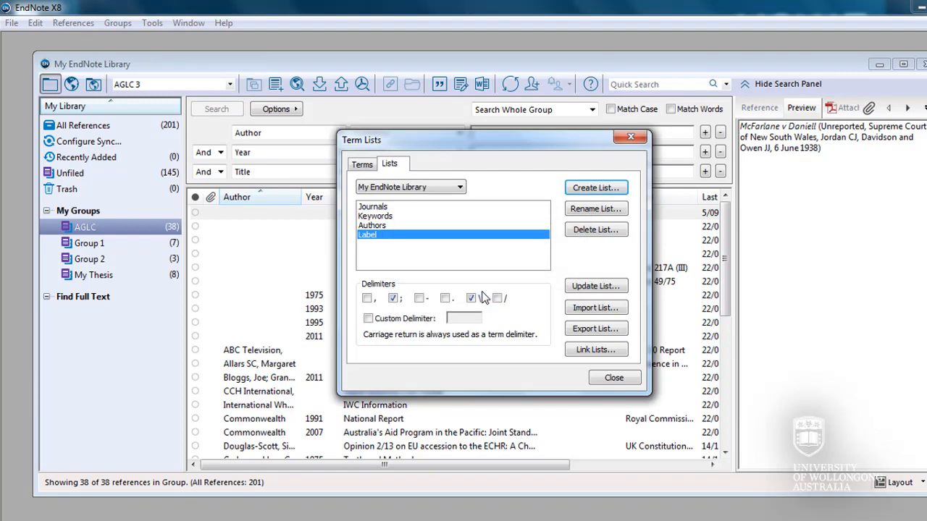
left_click(471, 298)
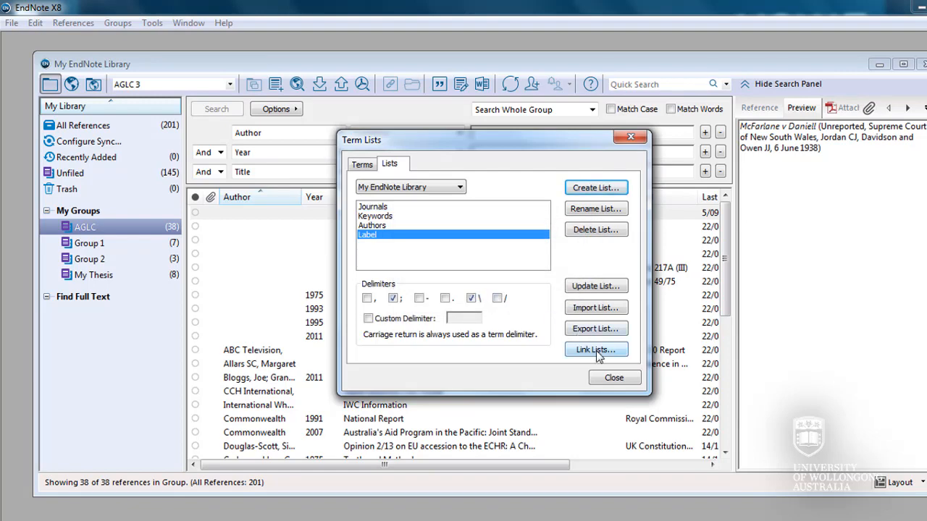
Step: In Link Lists, set the Label field to use the Label term list
left_click(596, 350)
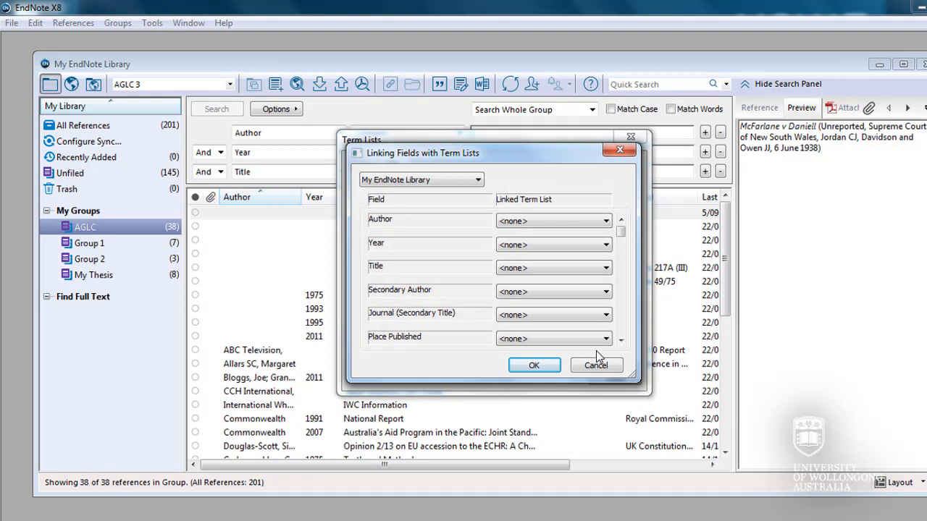
left_click(621, 290)
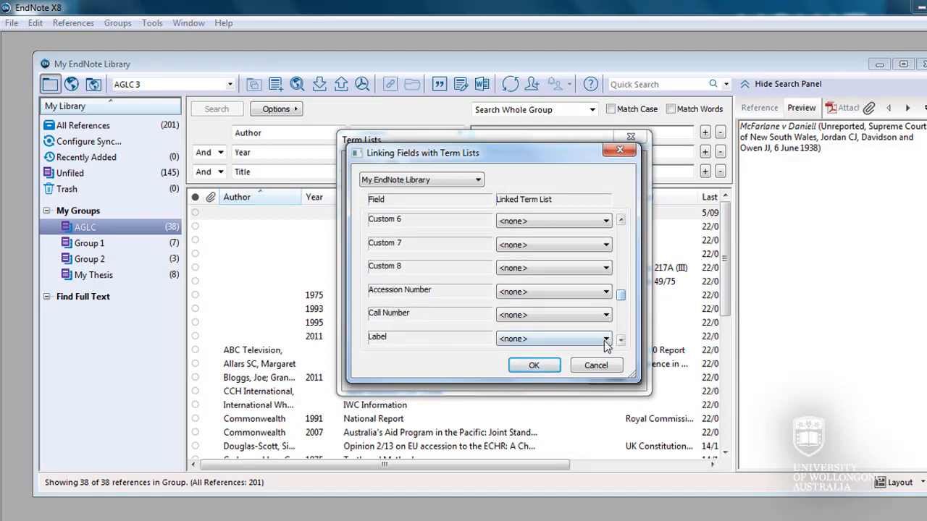
left_click(606, 338)
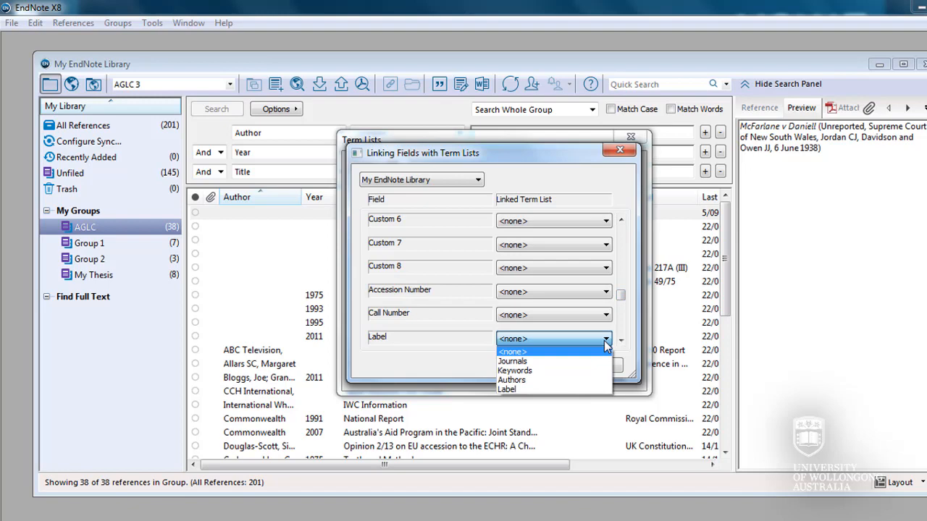
left_click(507, 390)
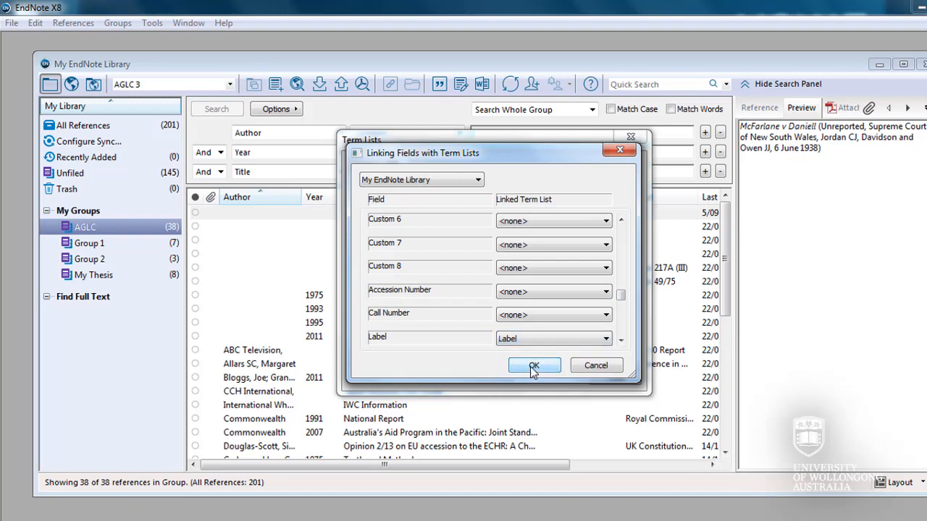
left_click(534, 365)
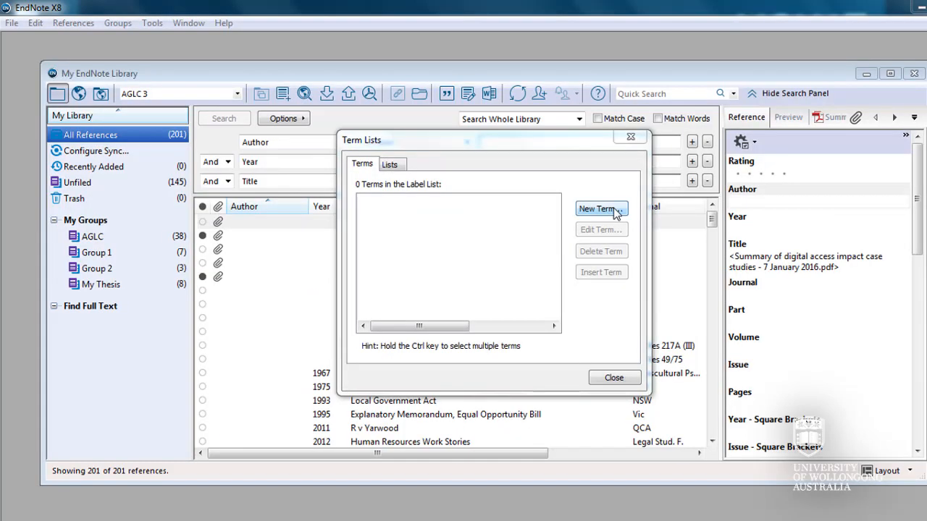
Step: Add the terms 'A Articles/Books/Reports' and 'B Cases' to the Label list
left_click(601, 209)
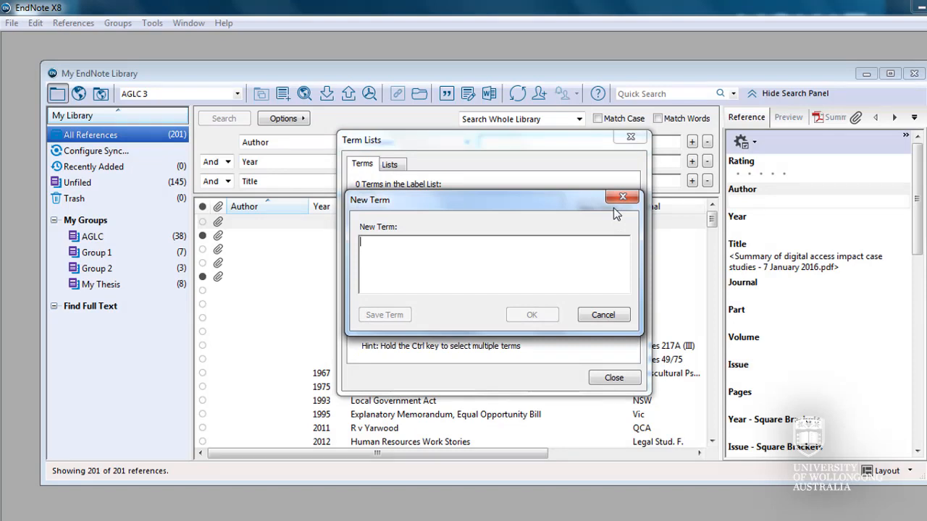
type("A Ar")
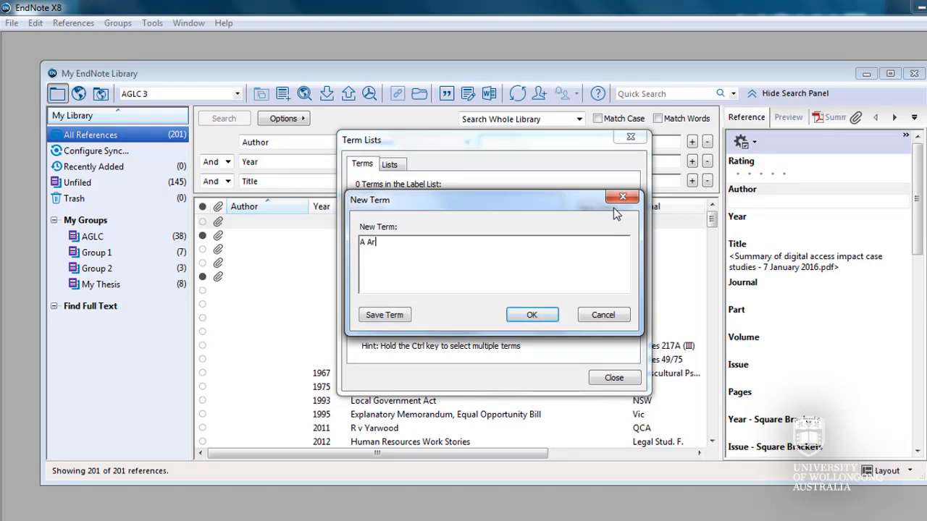
type("rticles/B")
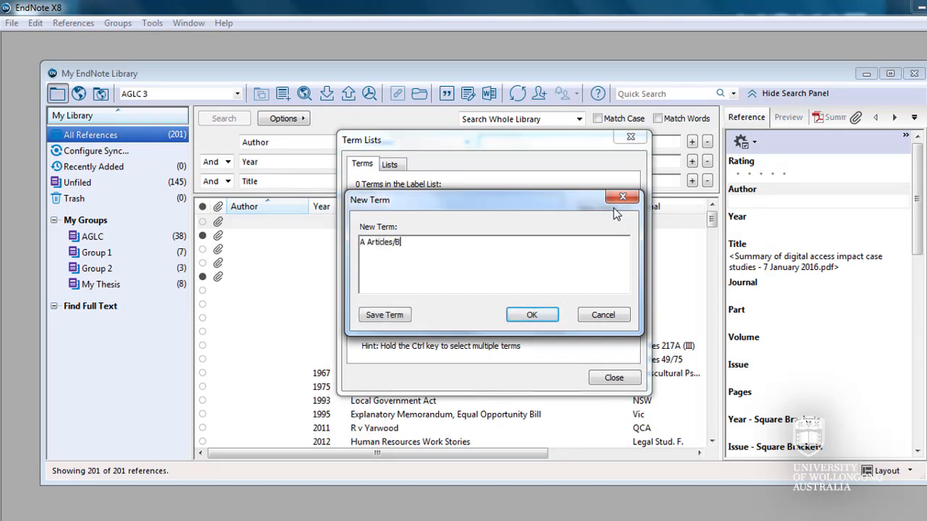
type("ooks/Rep")
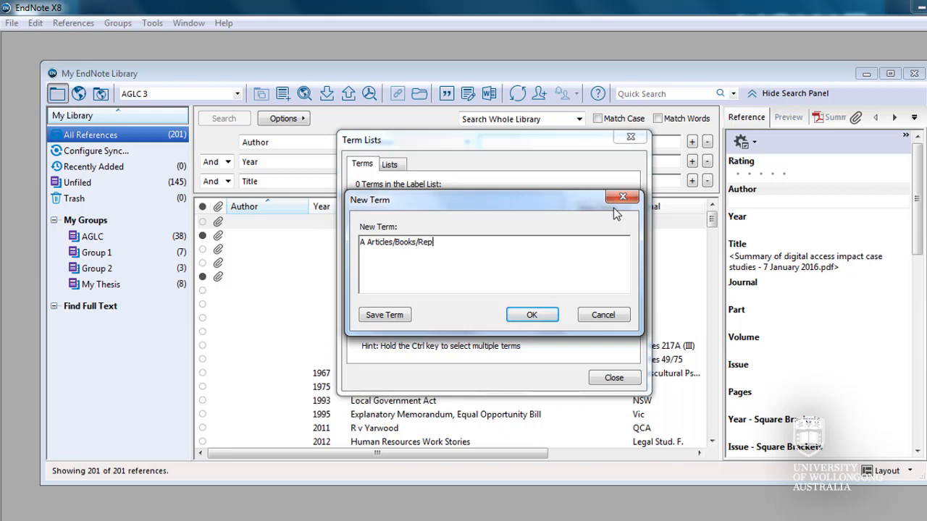
type("orts")
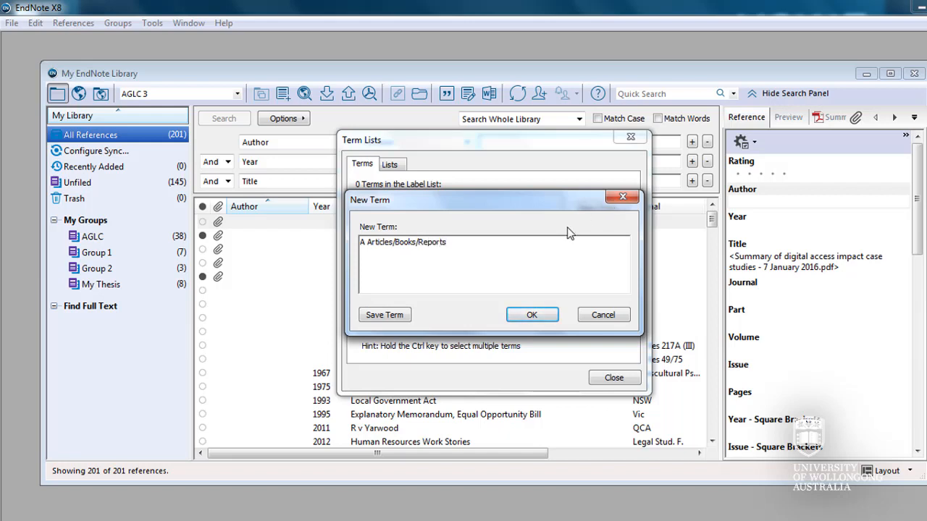
left_click(384, 315)
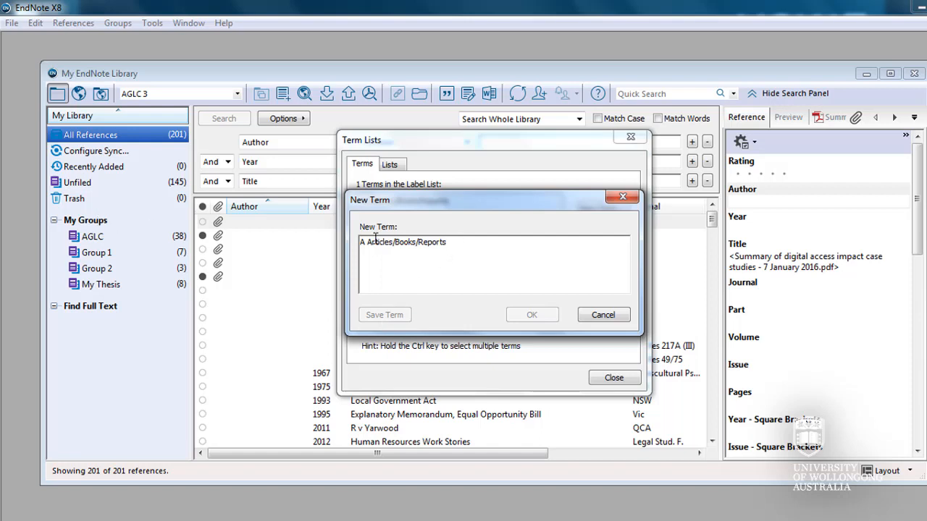
triple_click(402, 242)
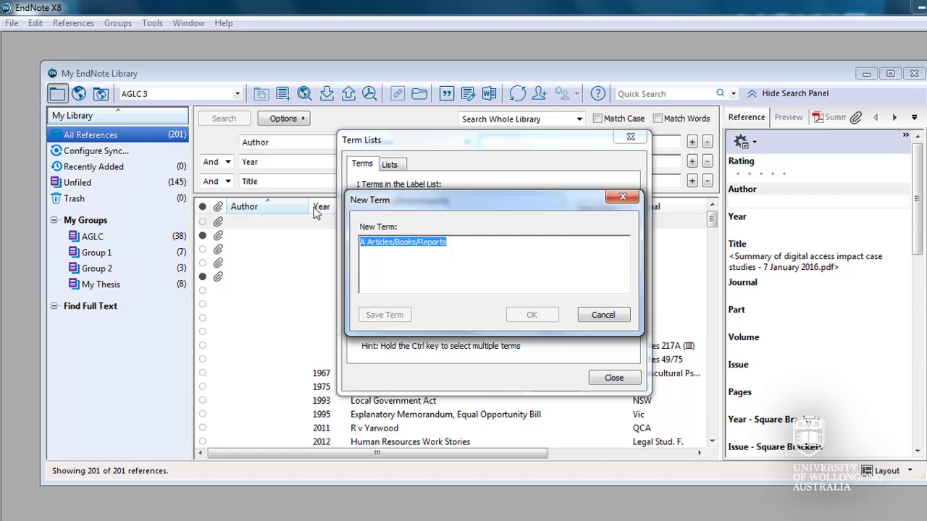
type("B Case")
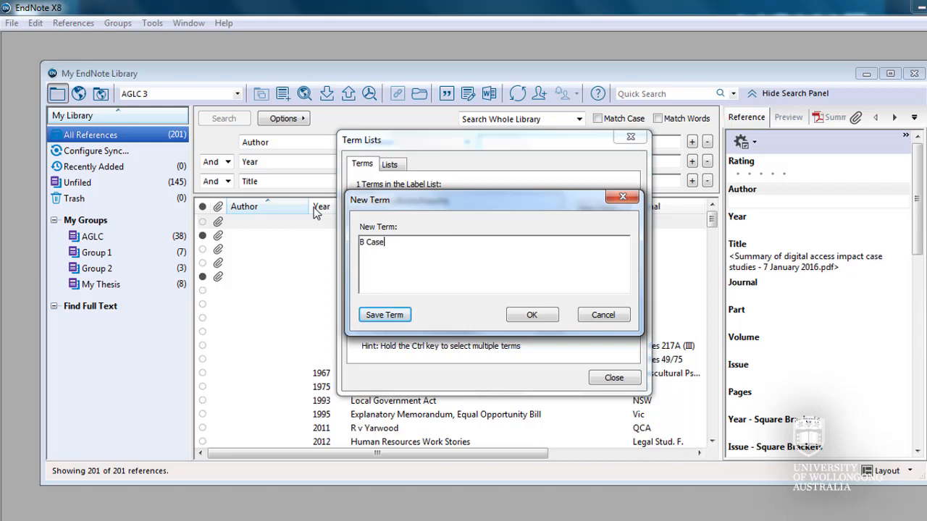
type("s")
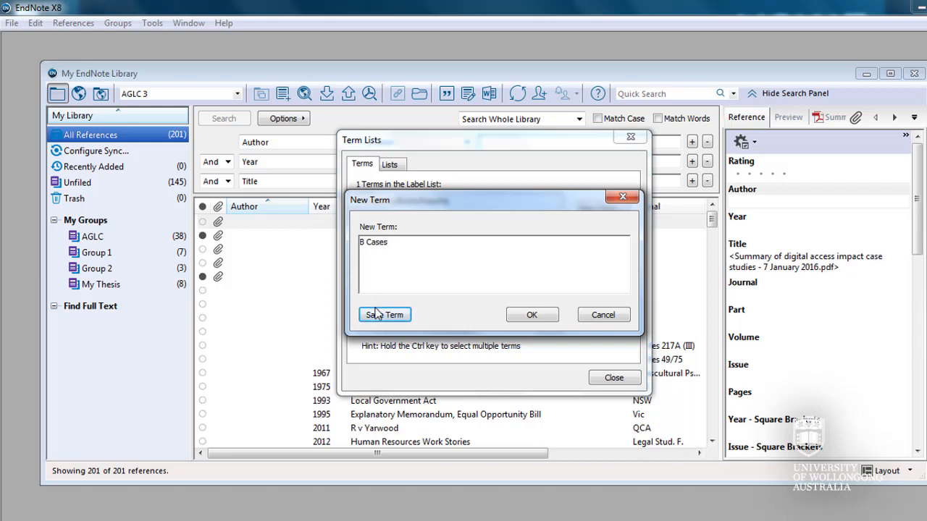
left_click(385, 314)
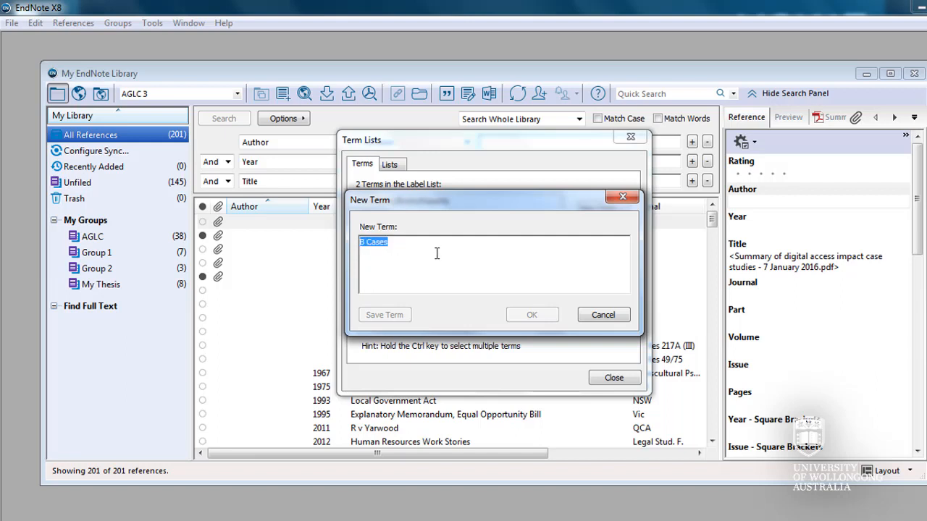
Step: Add the terms 'C Legislation', 'D Treaties' and 'E Other', then finish adding terms
type("C Legislat")
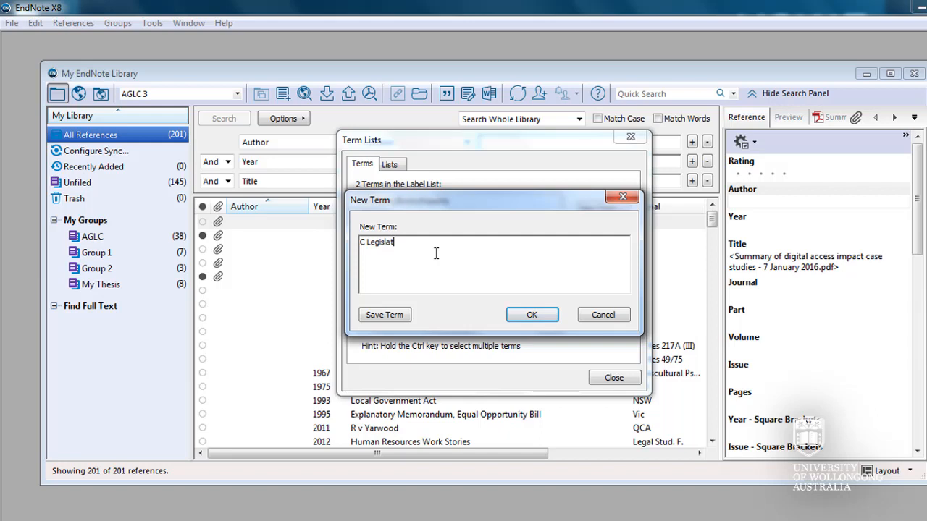
type("ion")
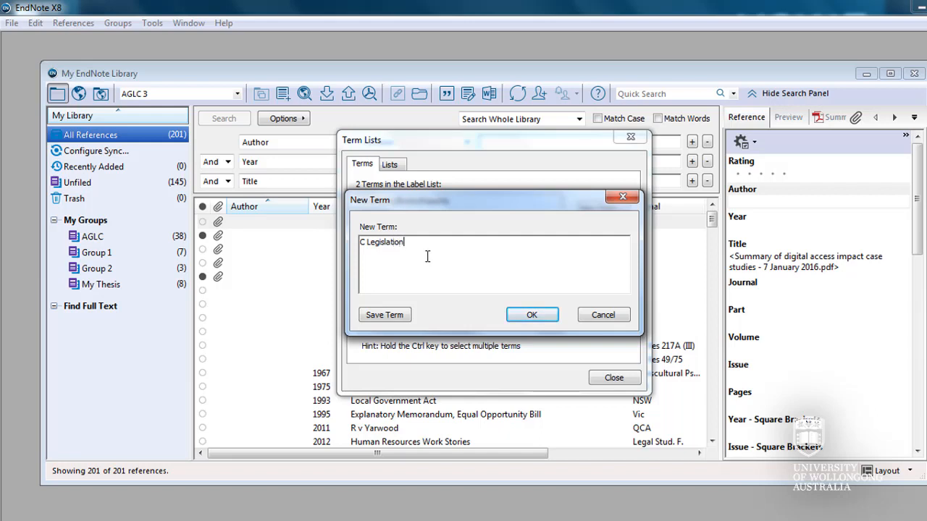
left_click(385, 314)
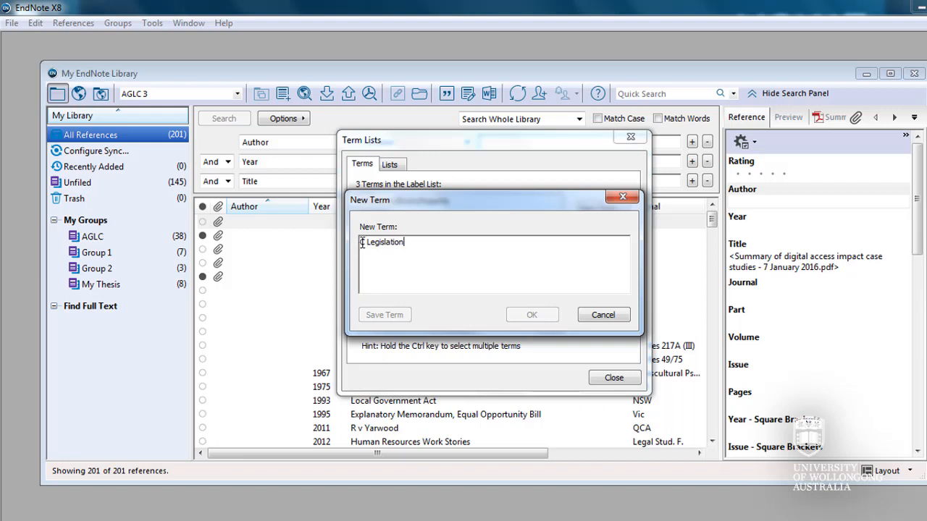
type("D")
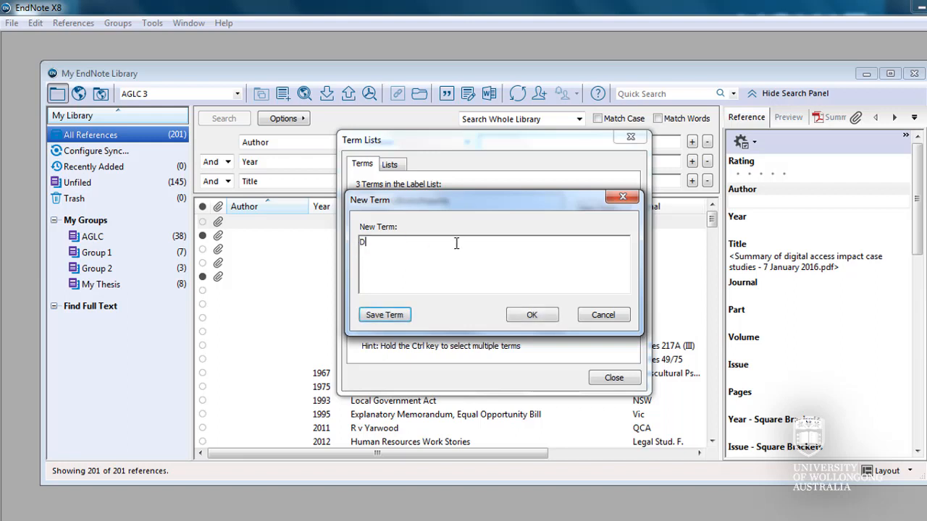
type("Treaties")
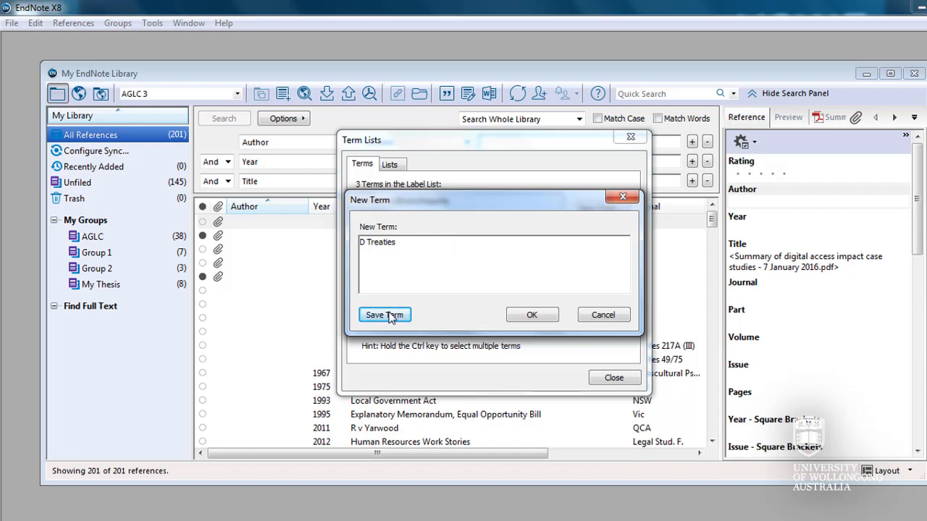
left_click(384, 314)
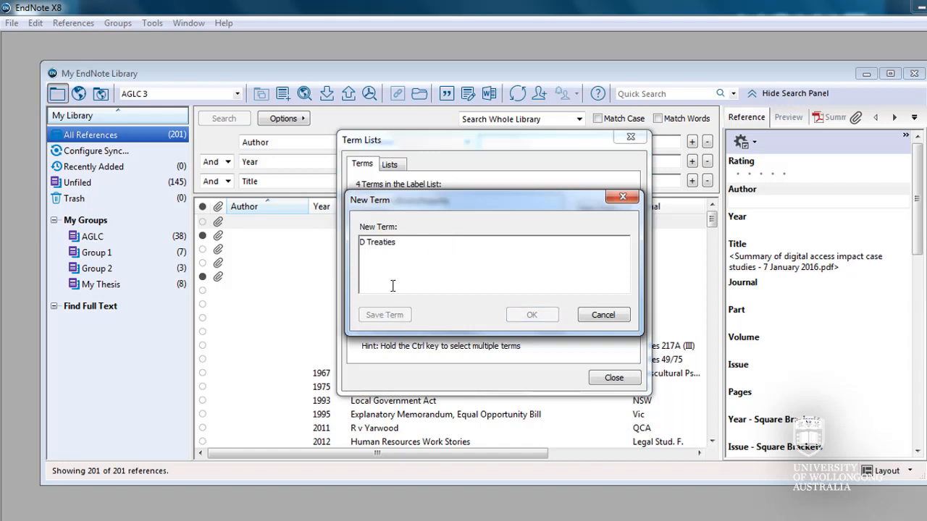
mouse_move(415, 244)
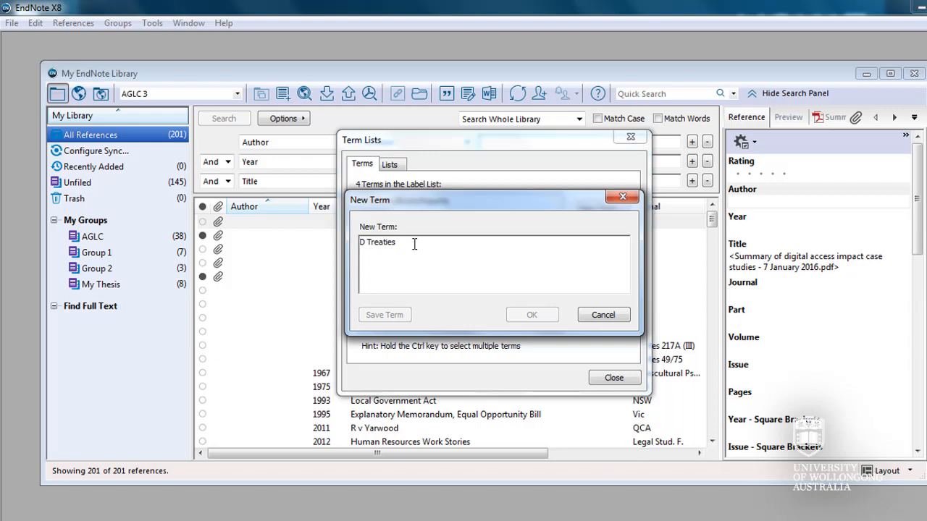
triple_click(377, 242)
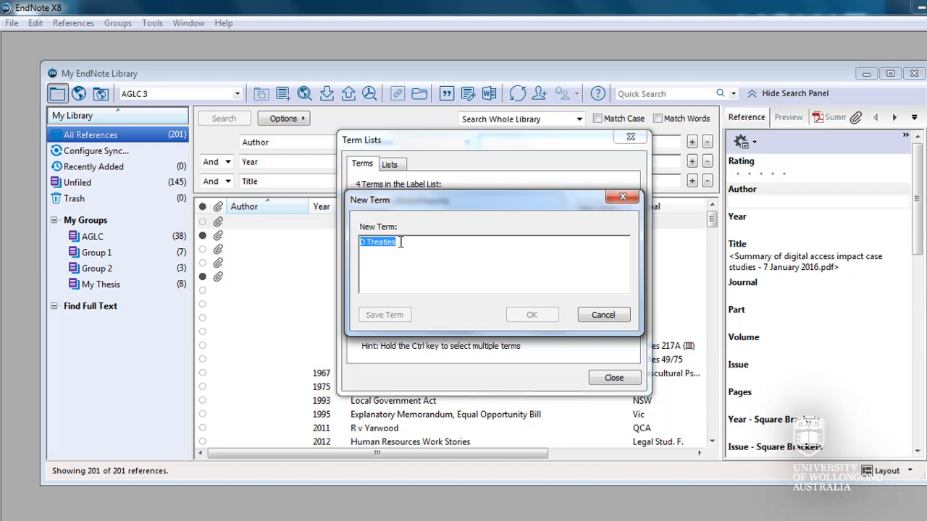
type("E OI")
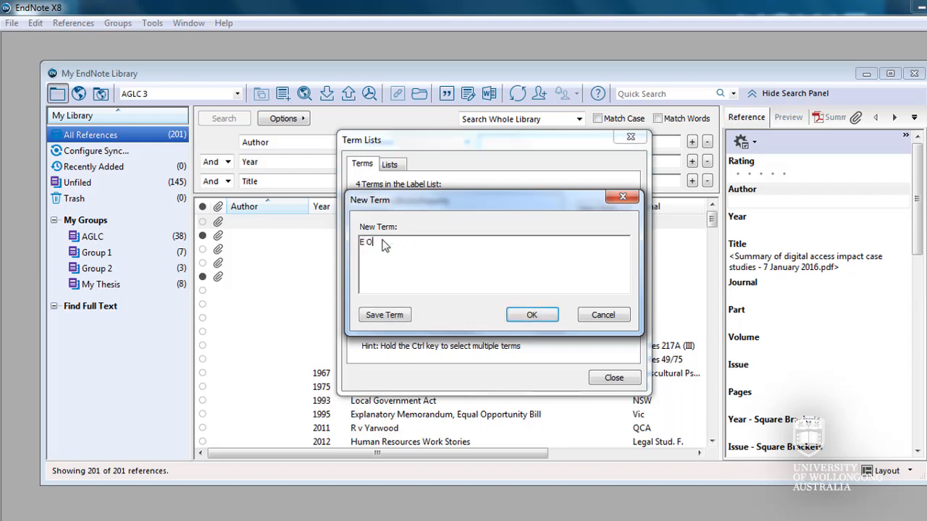
type("ther")
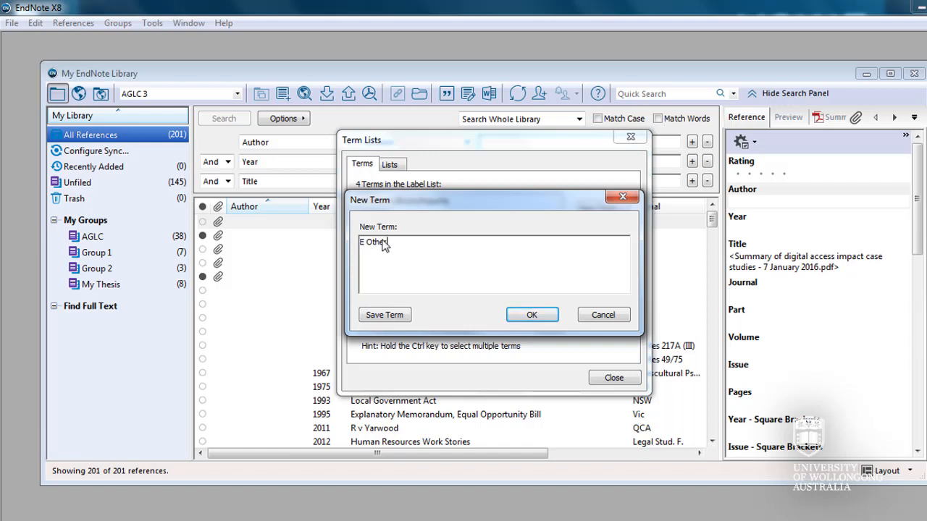
left_click(385, 314)
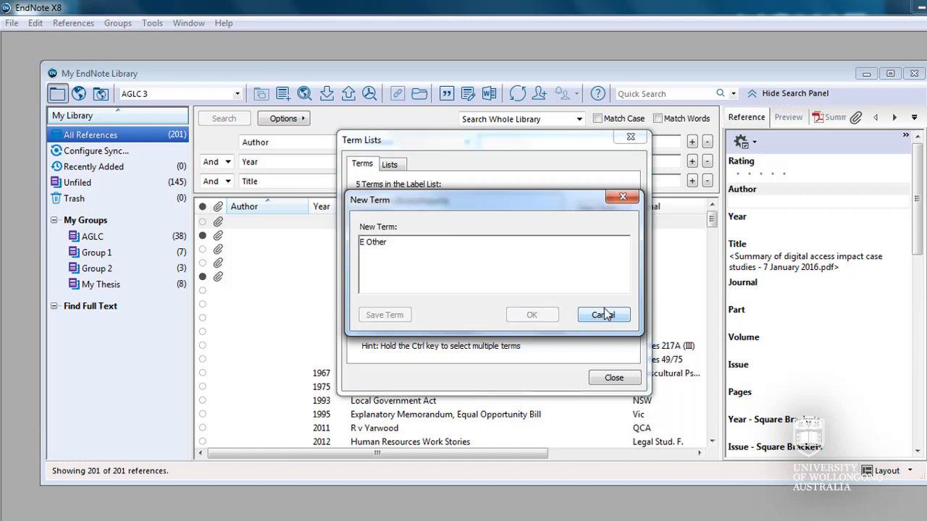
left_click(603, 314)
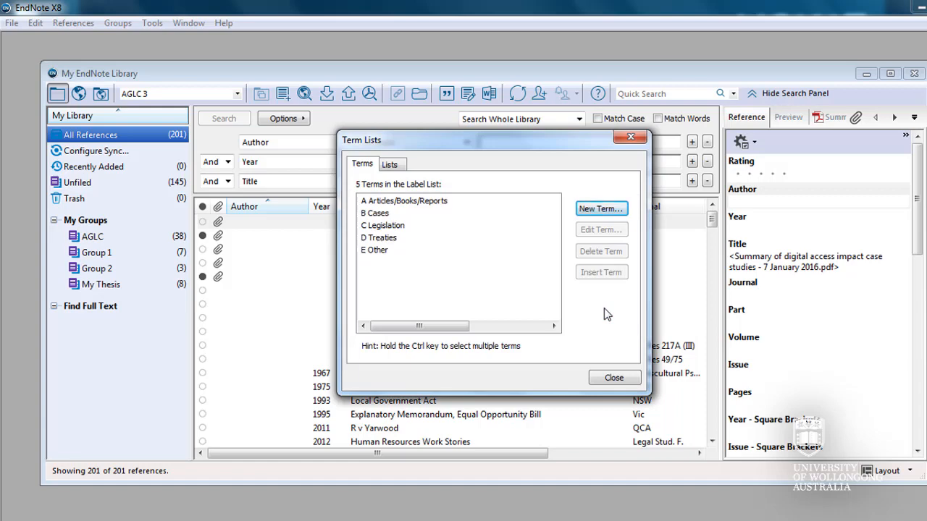
Step: Set the digital access case studies reference's Label to A Articles/Books/Reports and save
left_click(613, 377)
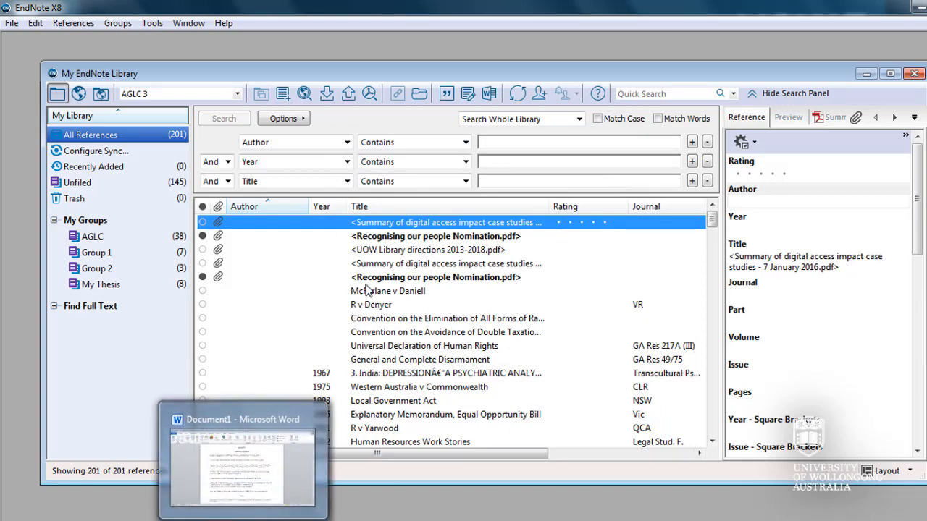
double_click(446, 222)
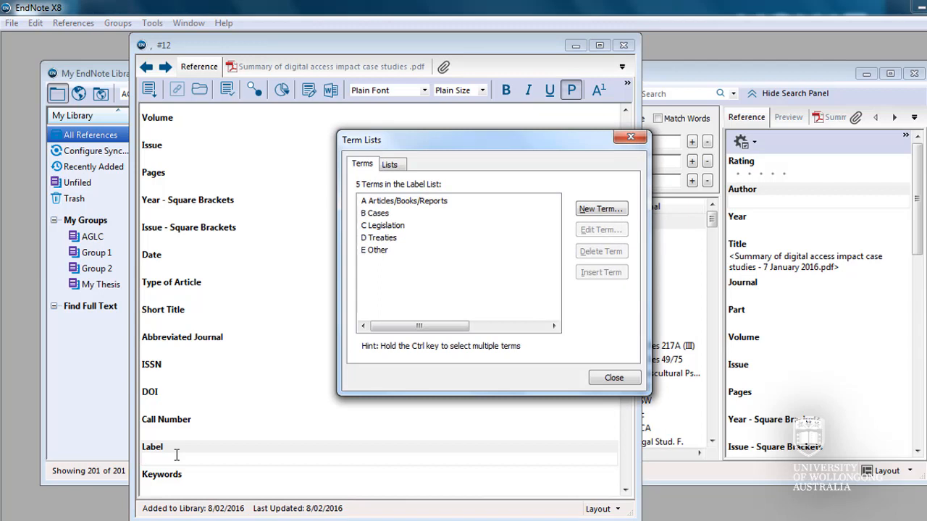
mouse_move(423, 210)
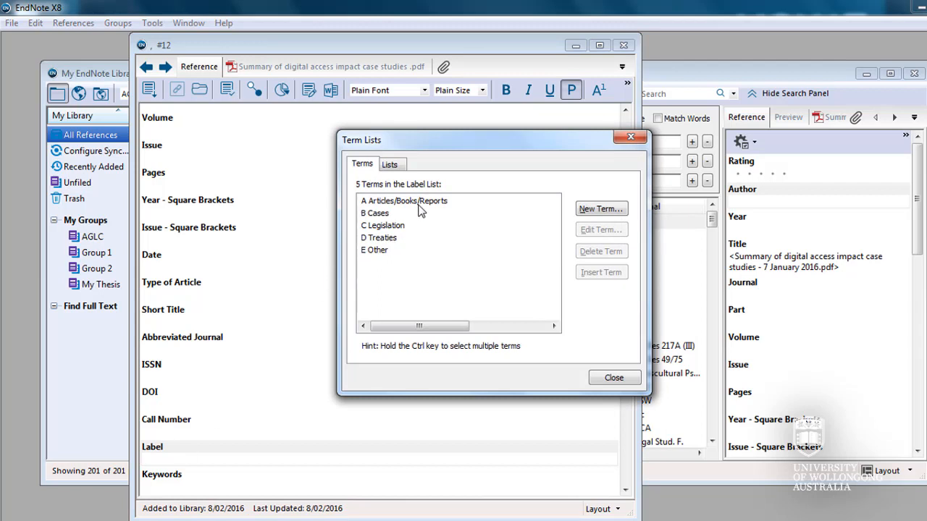
left_click(405, 201)
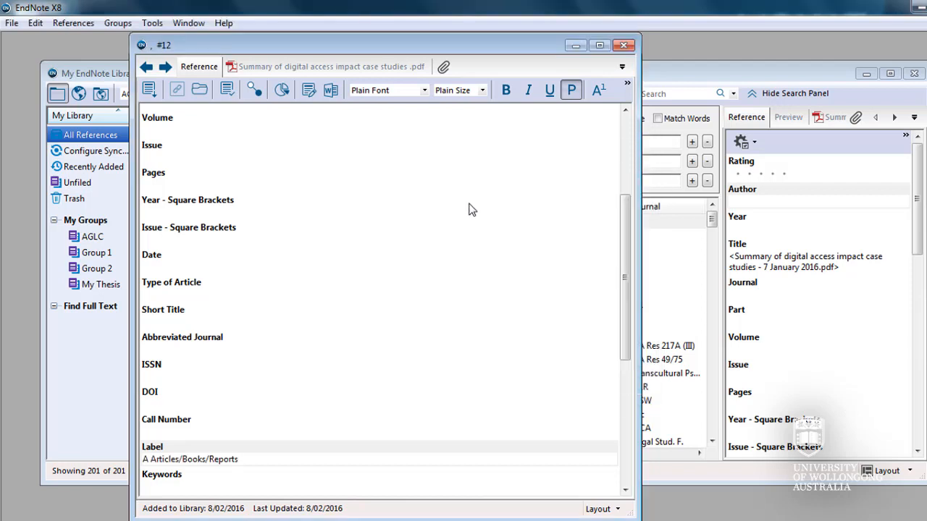
left_click(623, 45)
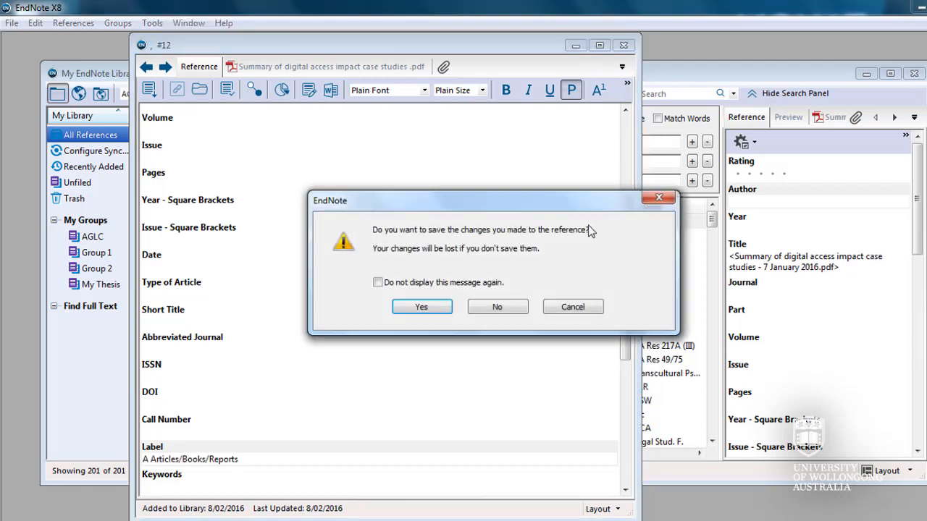
left_click(422, 307)
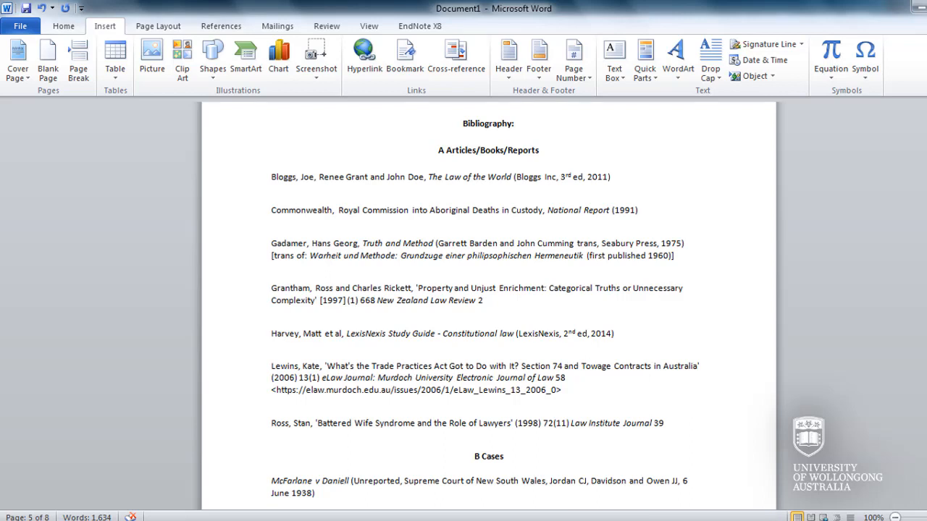
Step: View the Word bibliography's A Articles/Books/Reports and B Cases sections
left_click(615, 333)
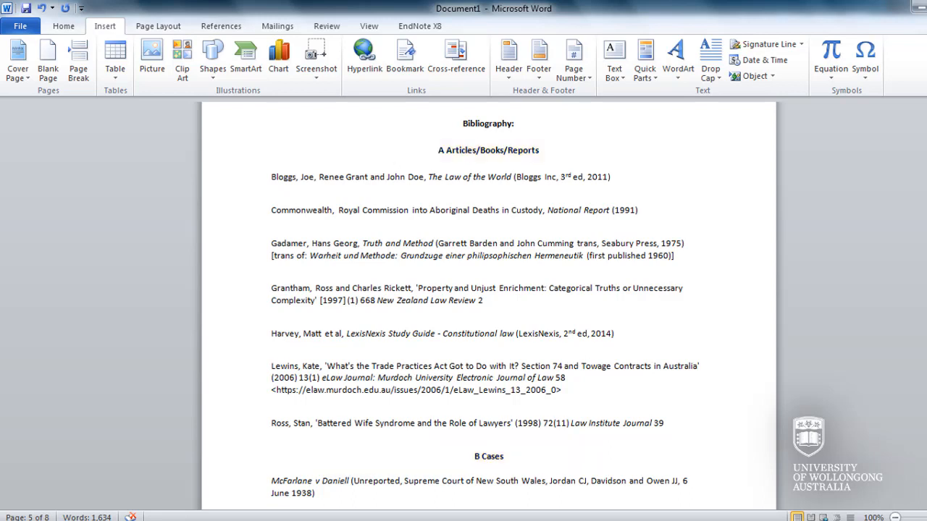
left_click(614, 334)
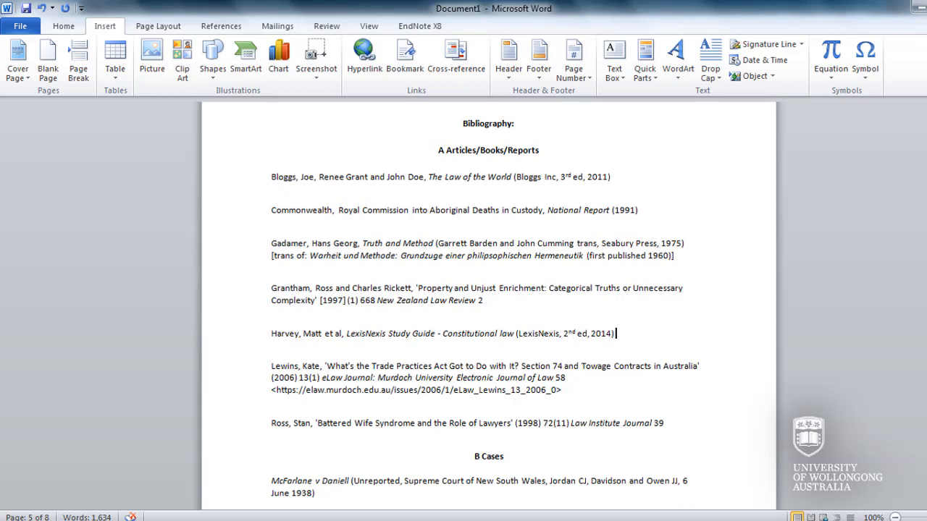